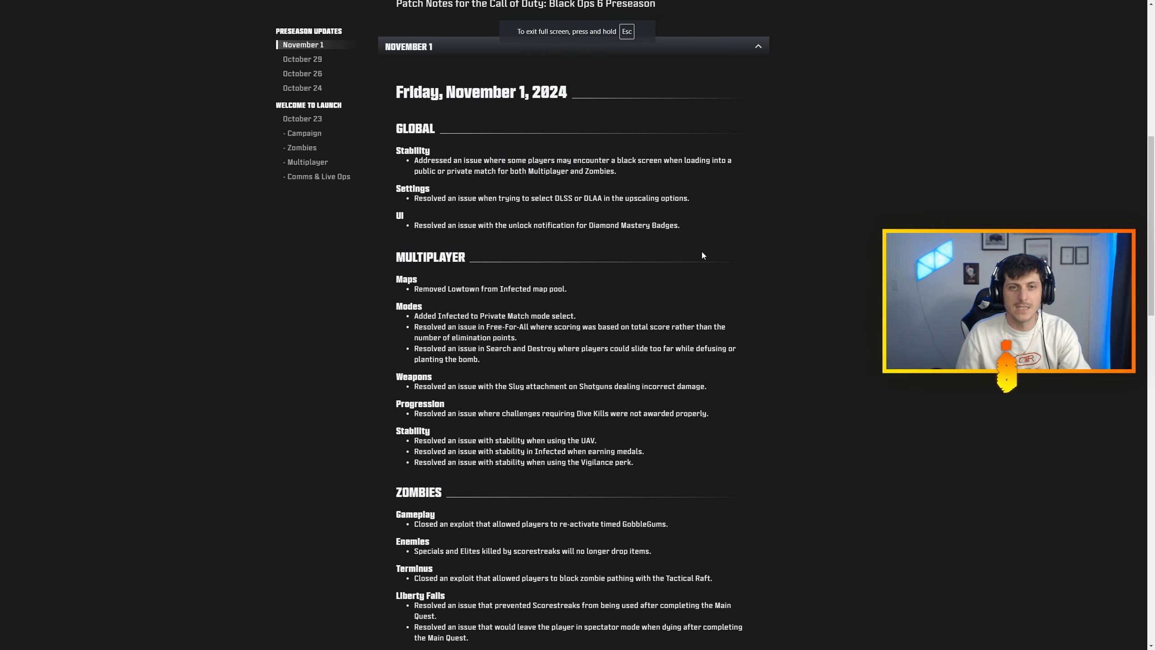
scroll("up", 3)
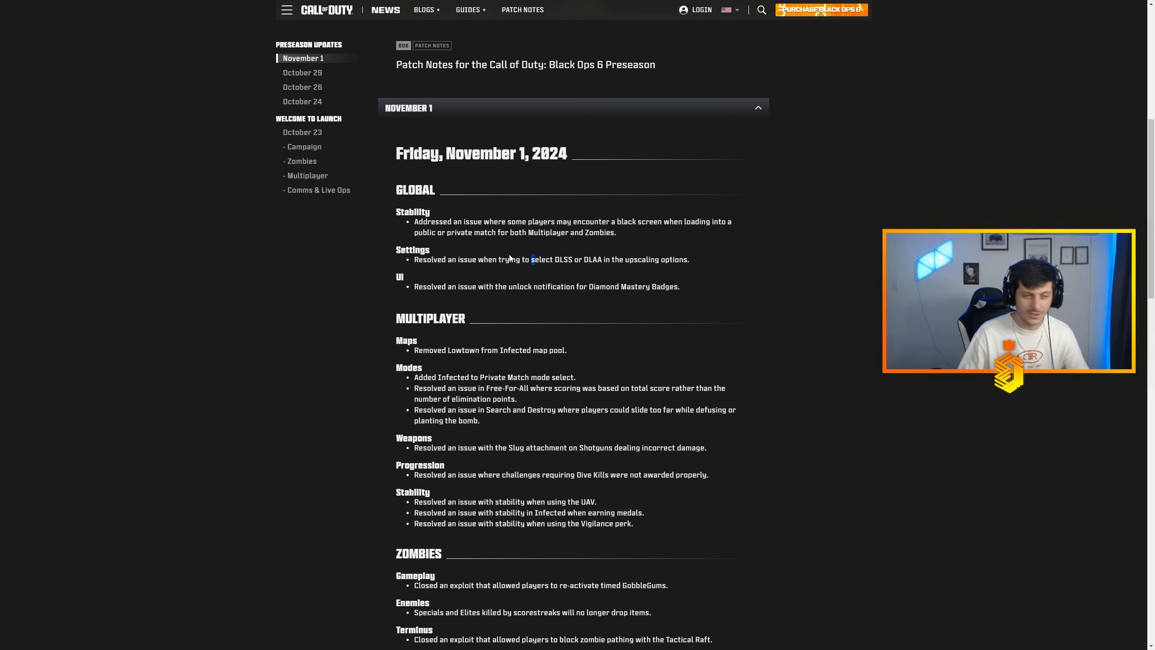
mouse_move(516, 254)
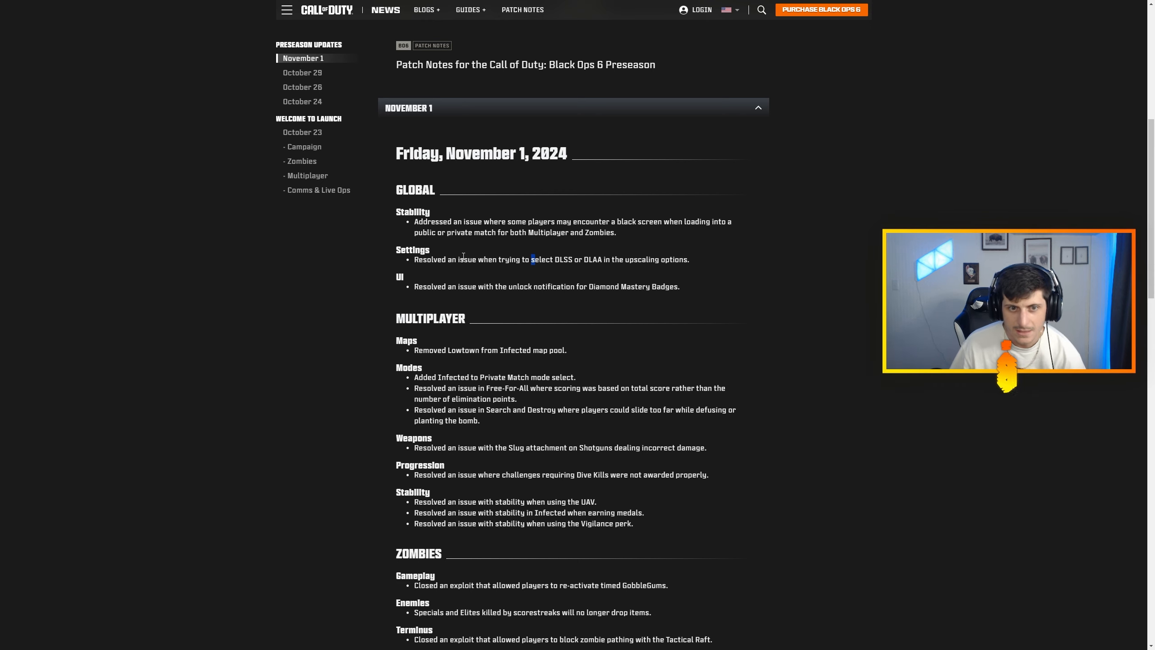
mouse_move(606, 300)
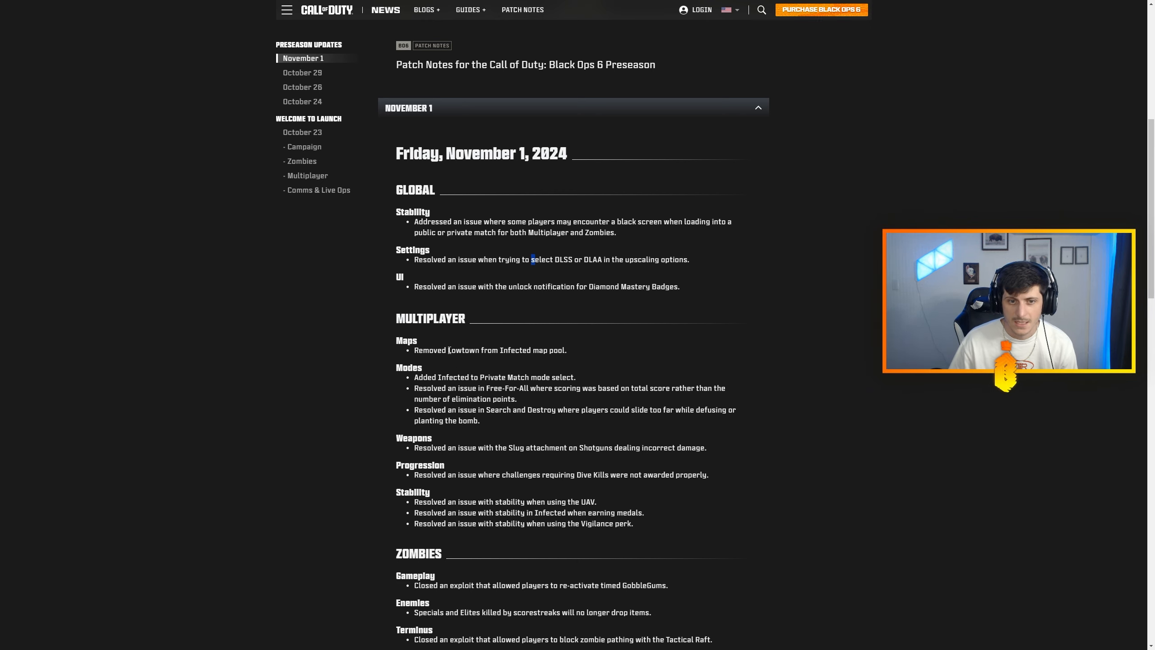
mouse_move(559, 356)
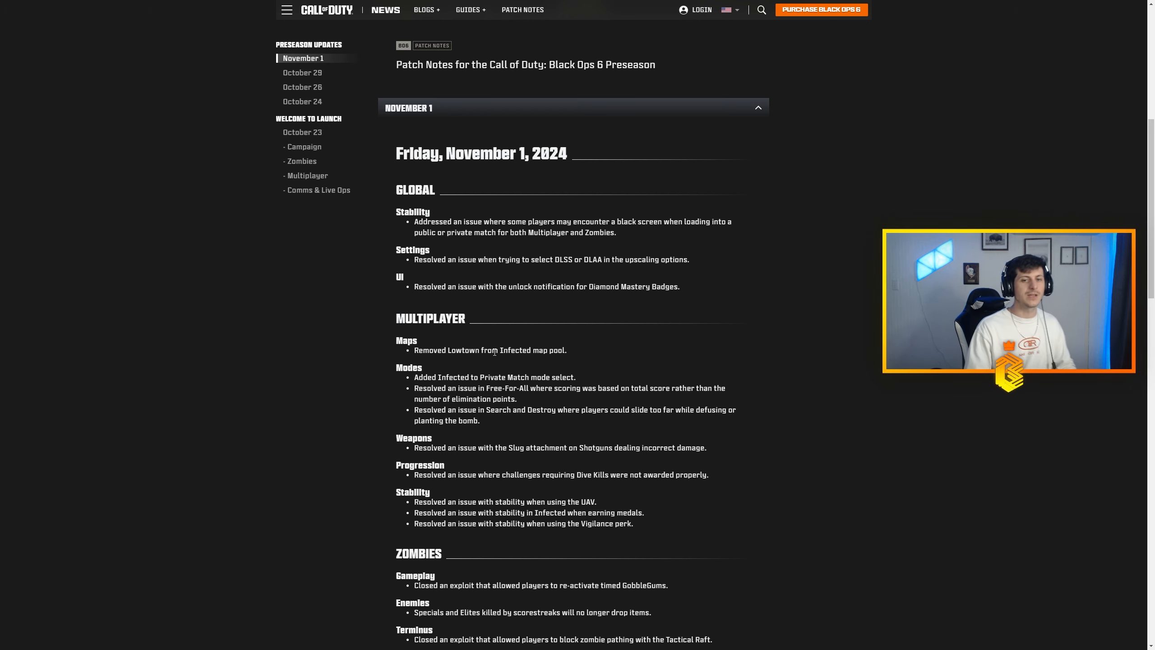
mouse_move(512, 330)
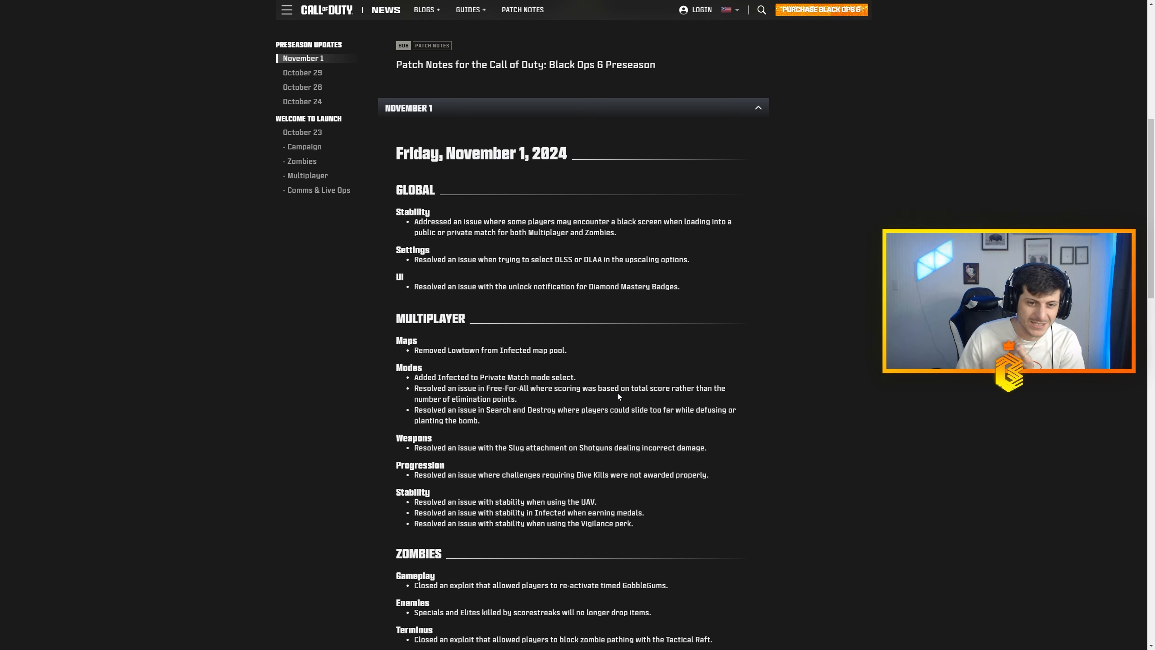
mouse_move(470, 410)
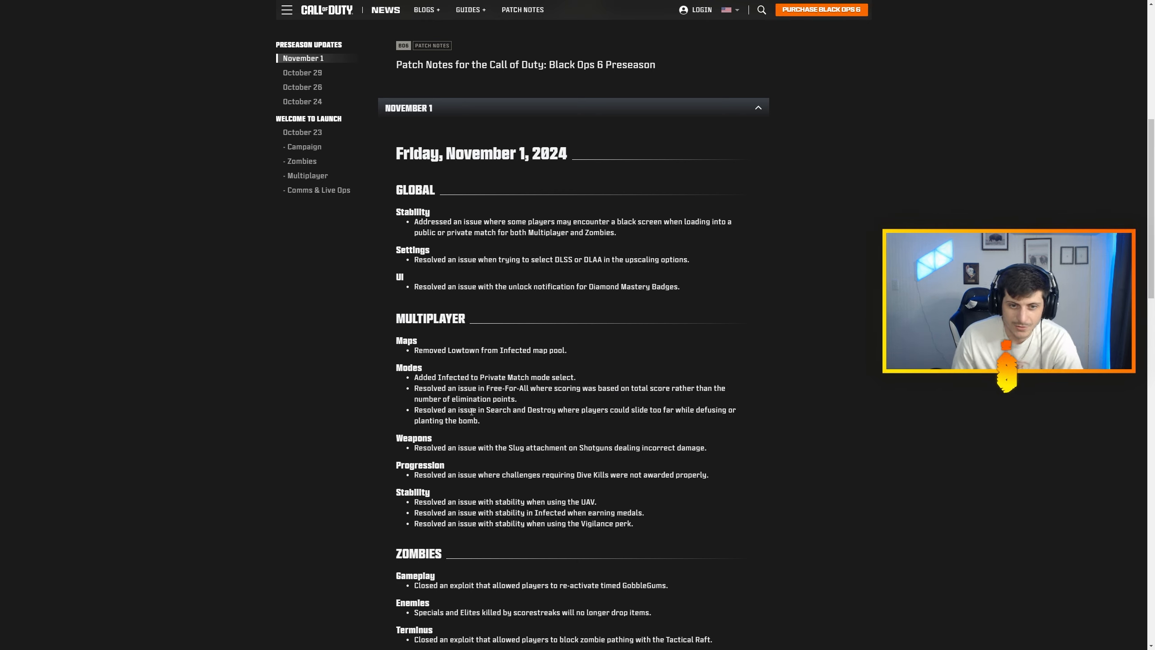
mouse_move(659, 417)
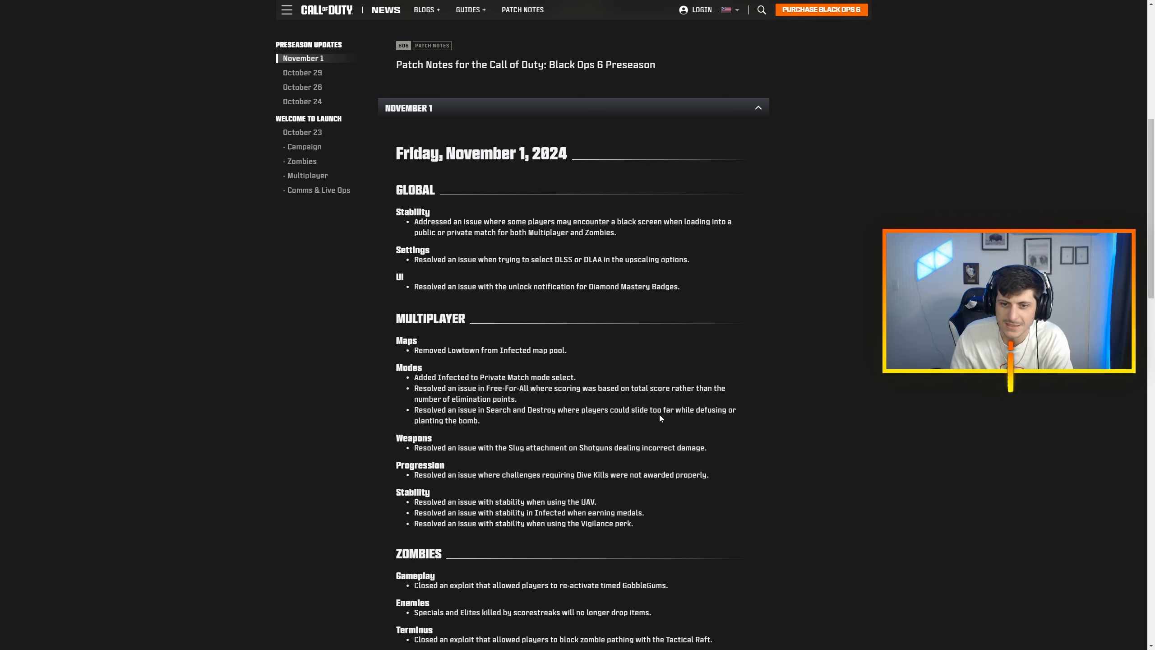
mouse_move(491, 445)
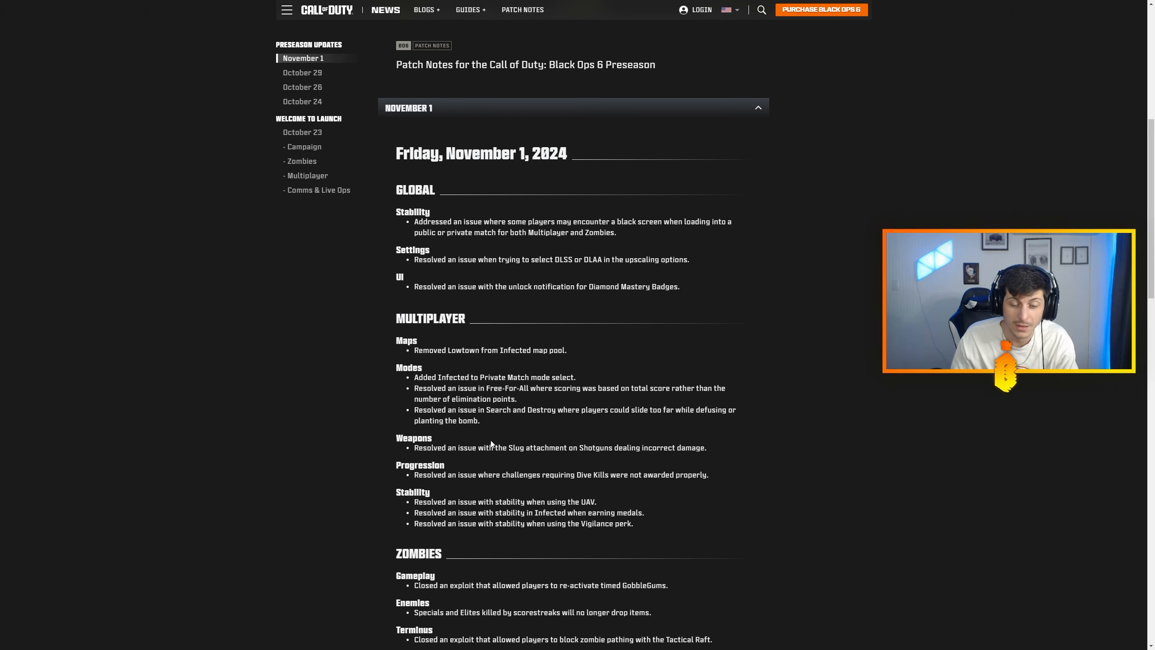
mouse_move(519, 423)
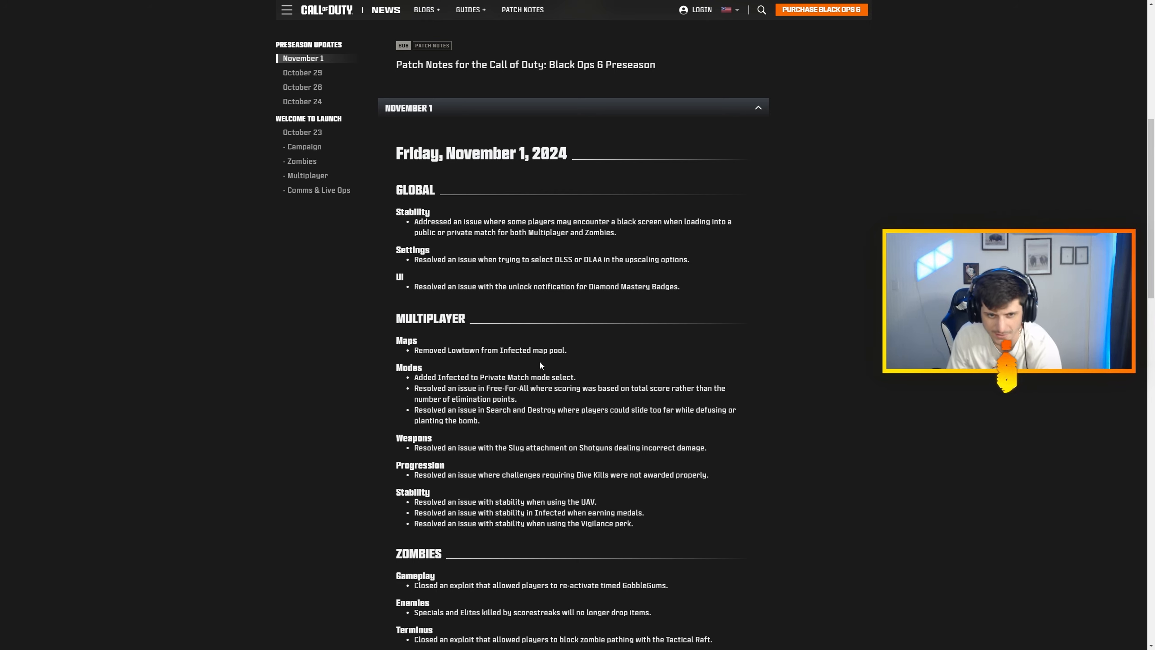
mouse_move(548, 470)
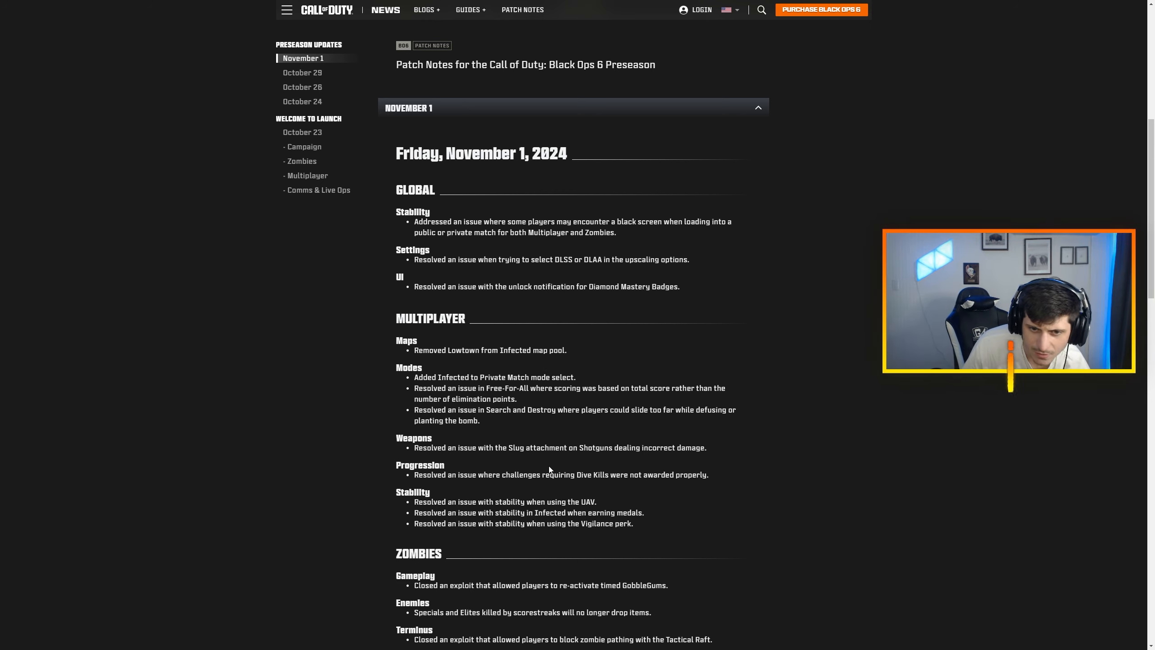
mouse_move(669, 457)
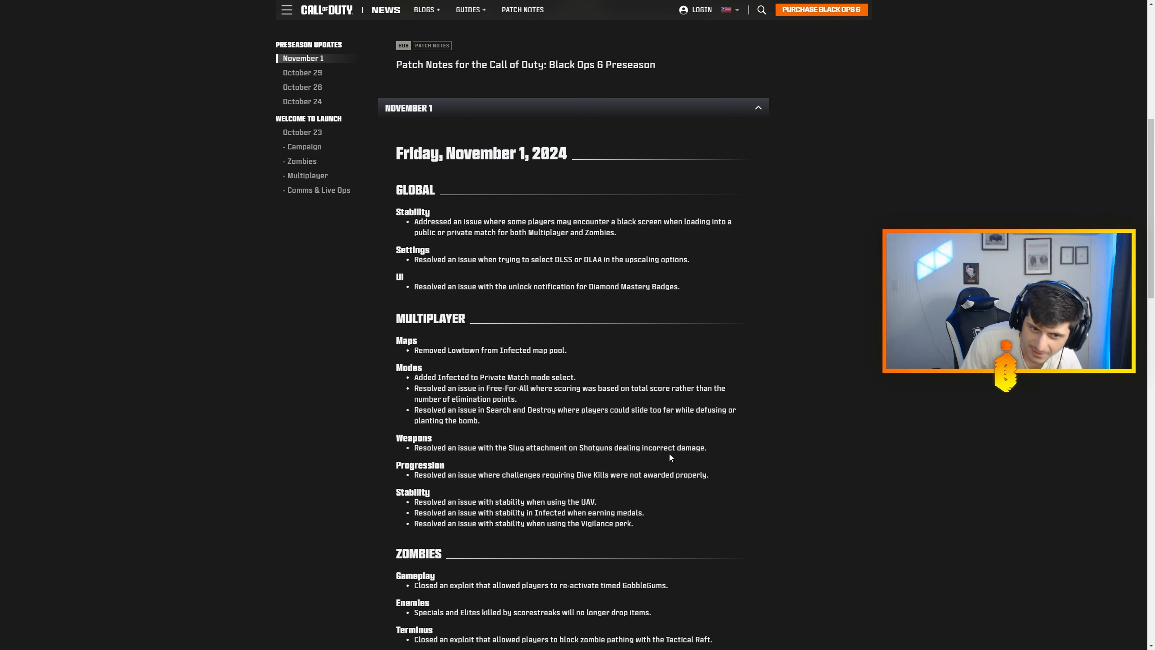
mouse_move(410, 450)
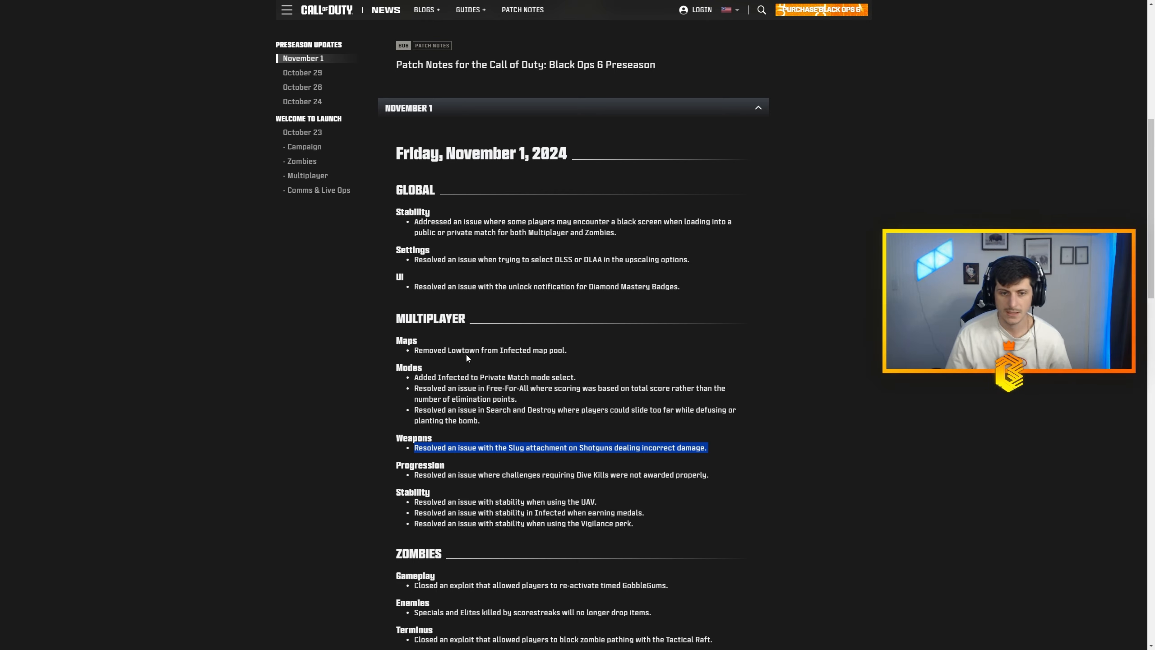
mouse_move(548, 474)
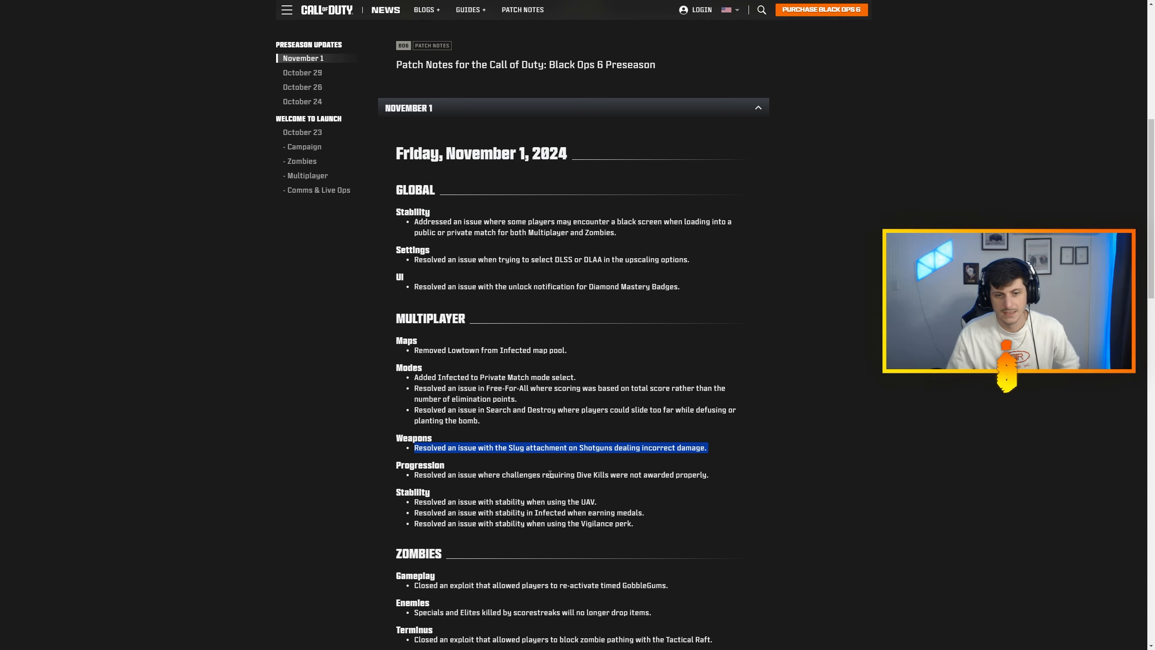
mouse_move(462, 457)
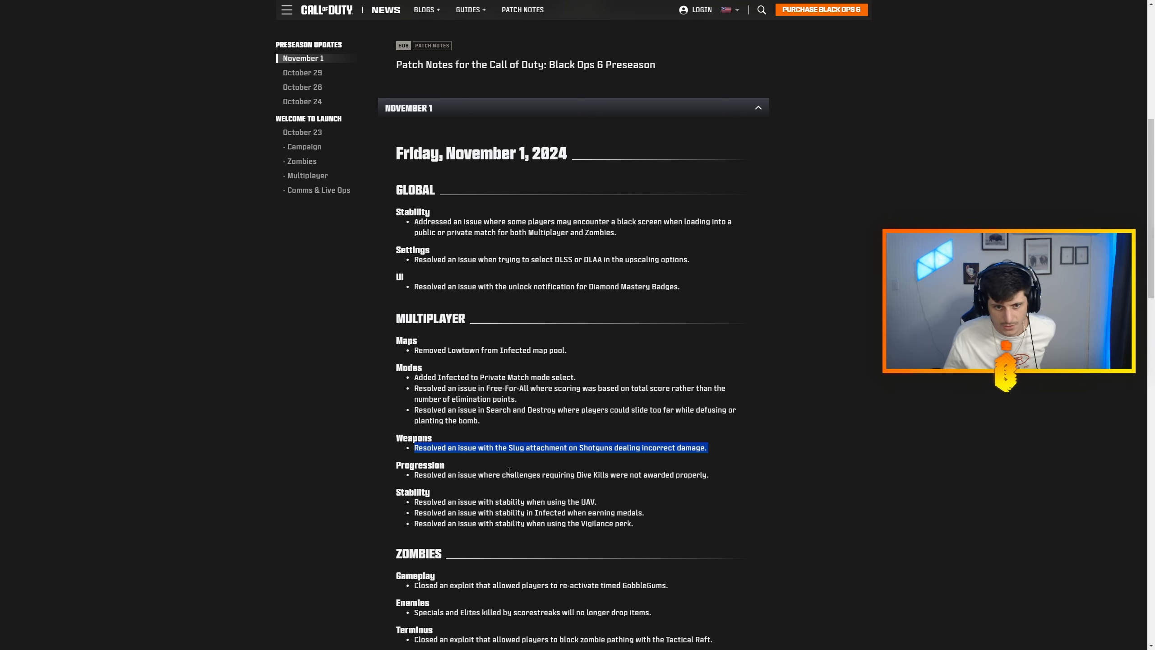
mouse_move(619, 492)
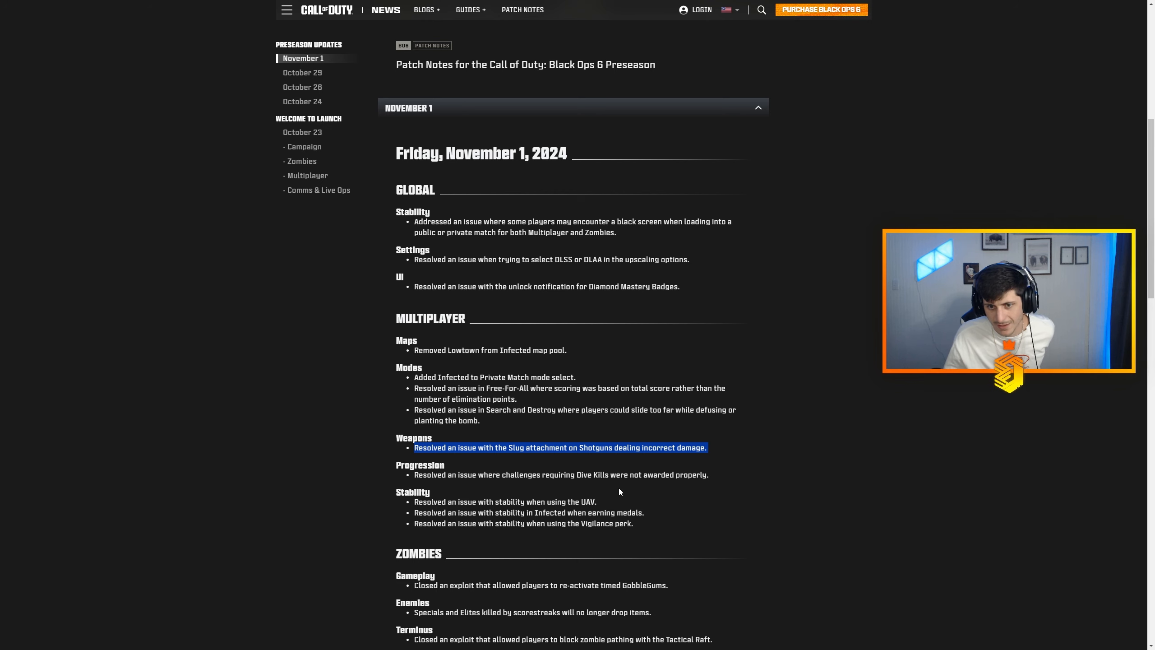
mouse_move(622, 485)
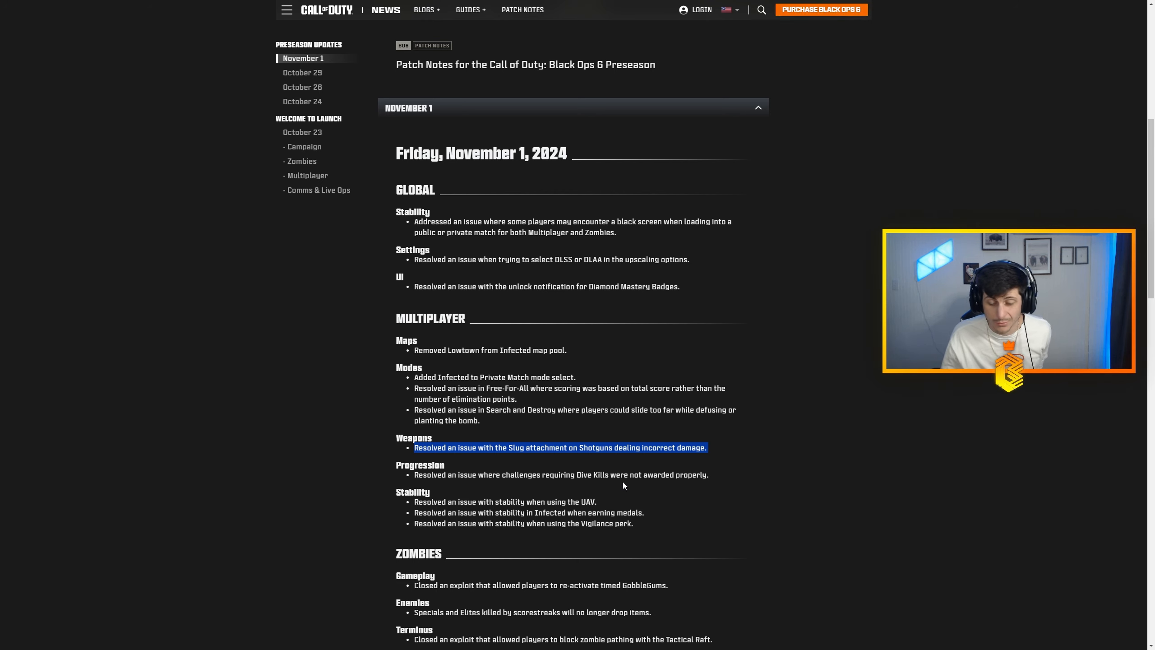
mouse_move(412, 479)
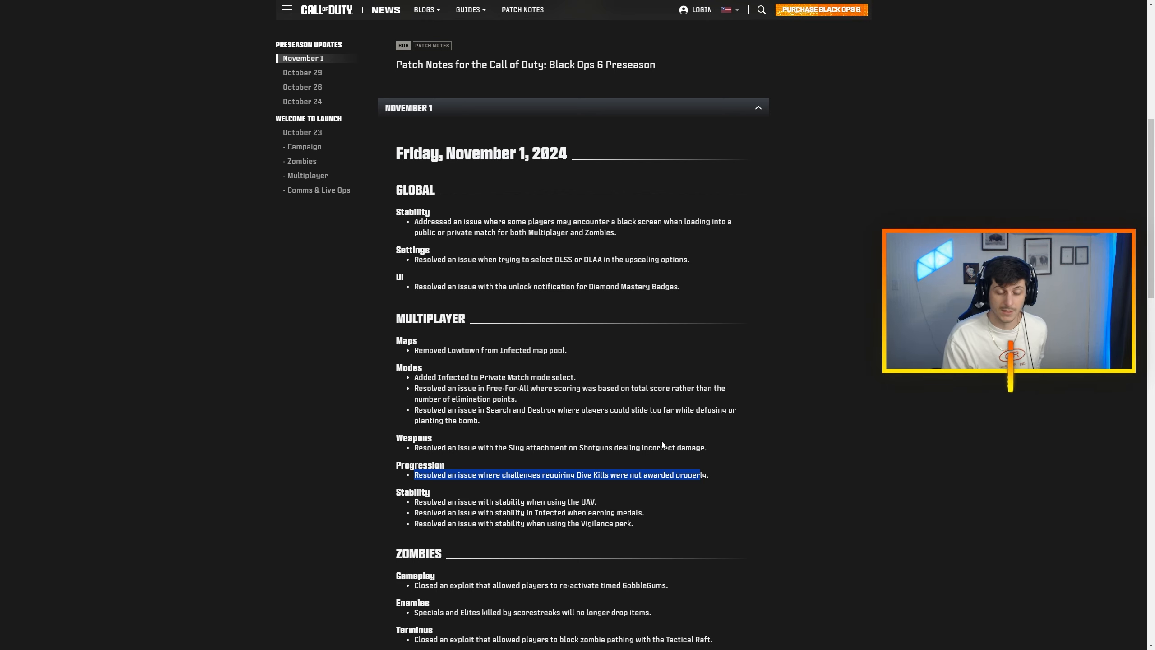
mouse_move(600, 414)
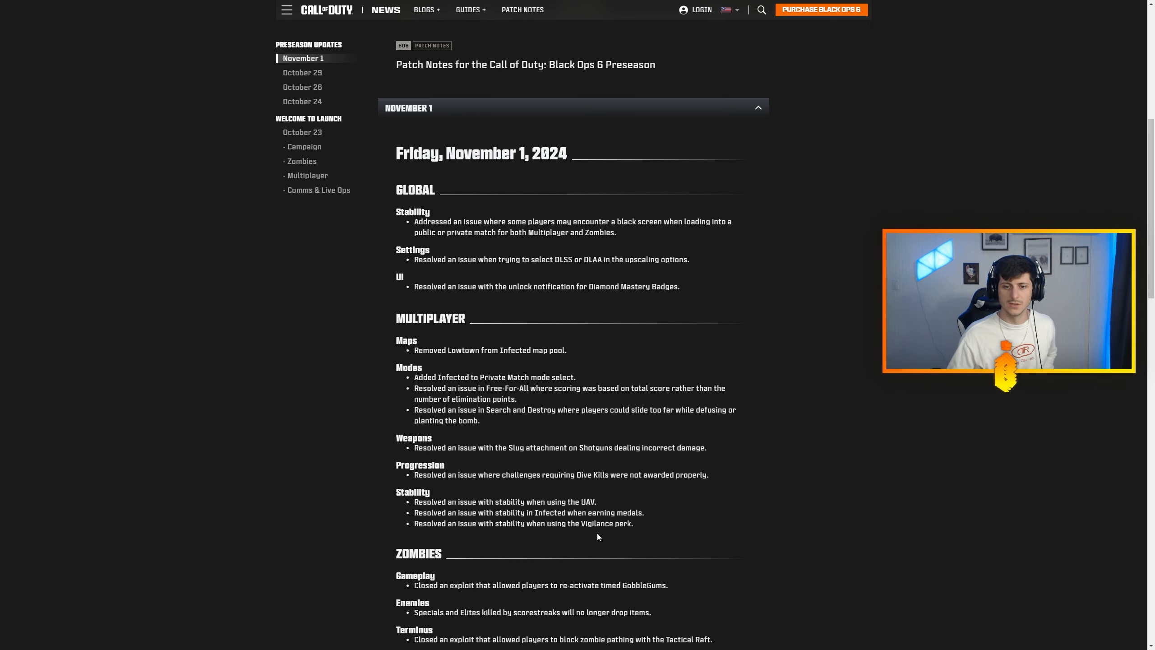
scroll("down", 3)
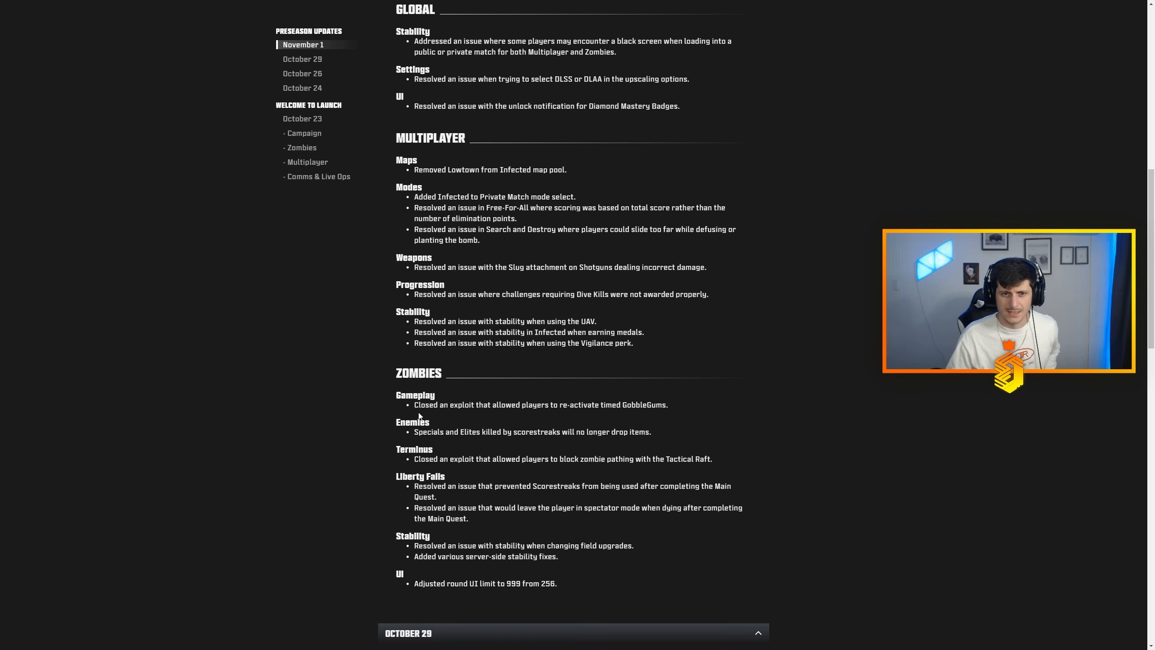
mouse_move(565, 416)
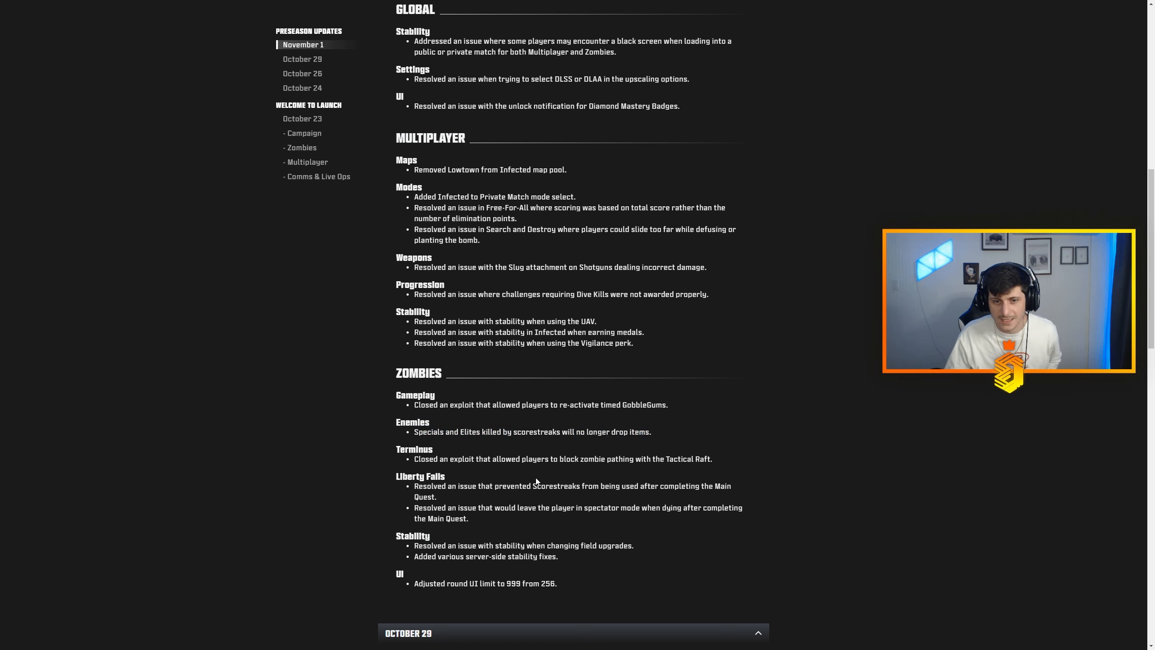
mouse_move(643, 468)
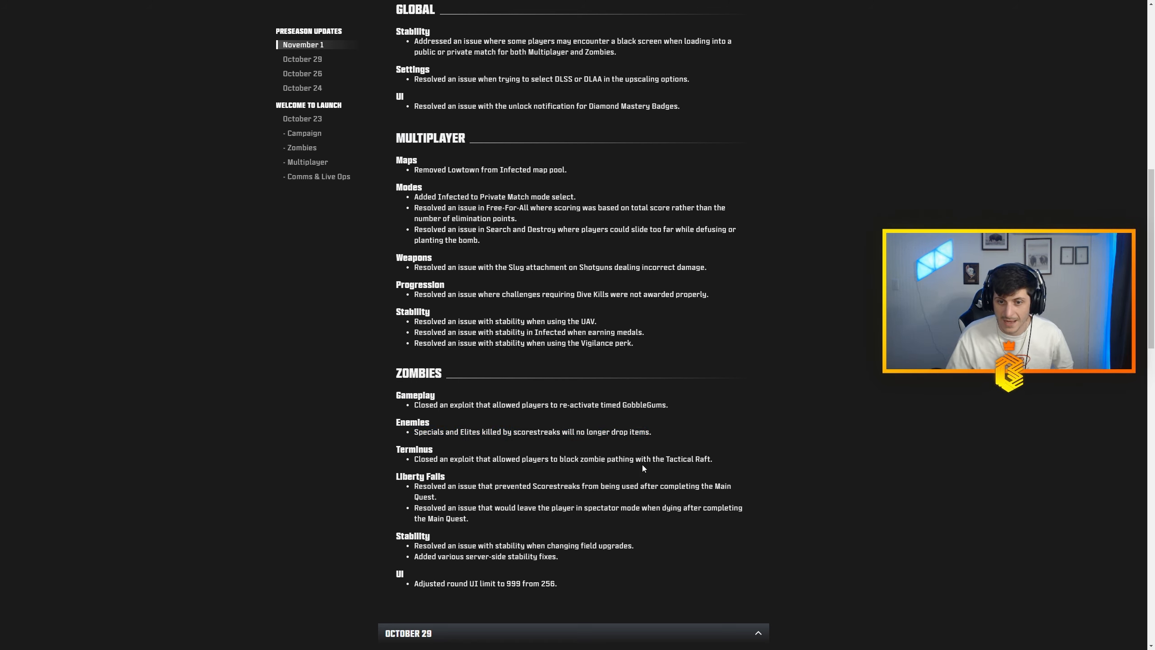
mouse_move(530, 479)
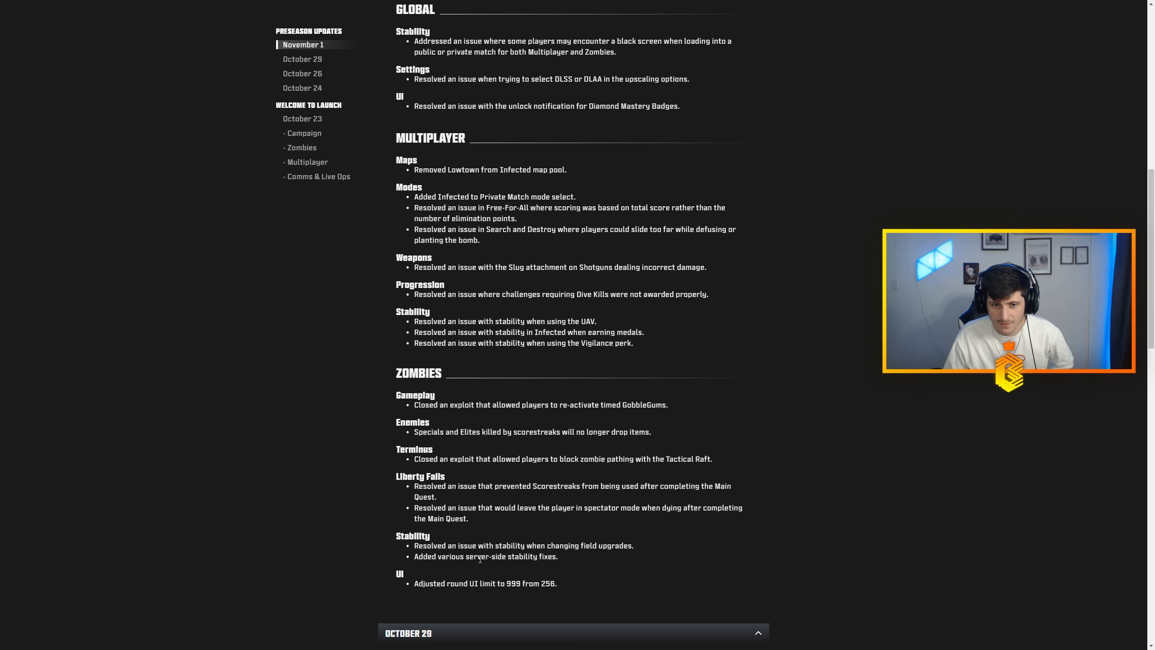
mouse_move(449, 597)
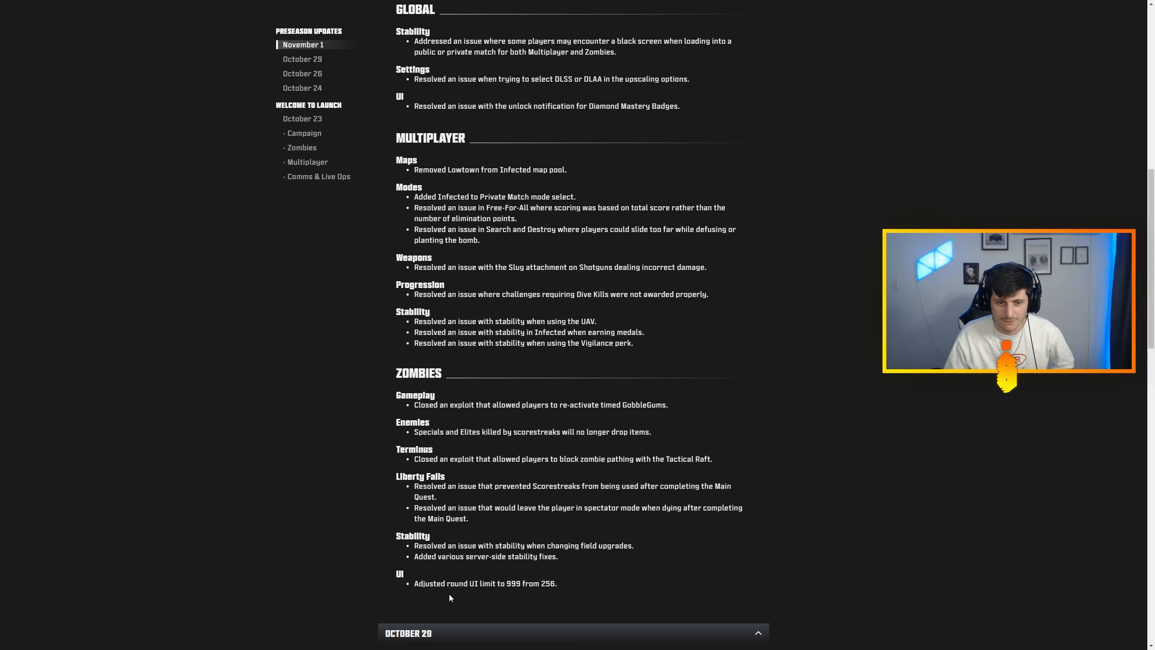
mouse_move(474, 597)
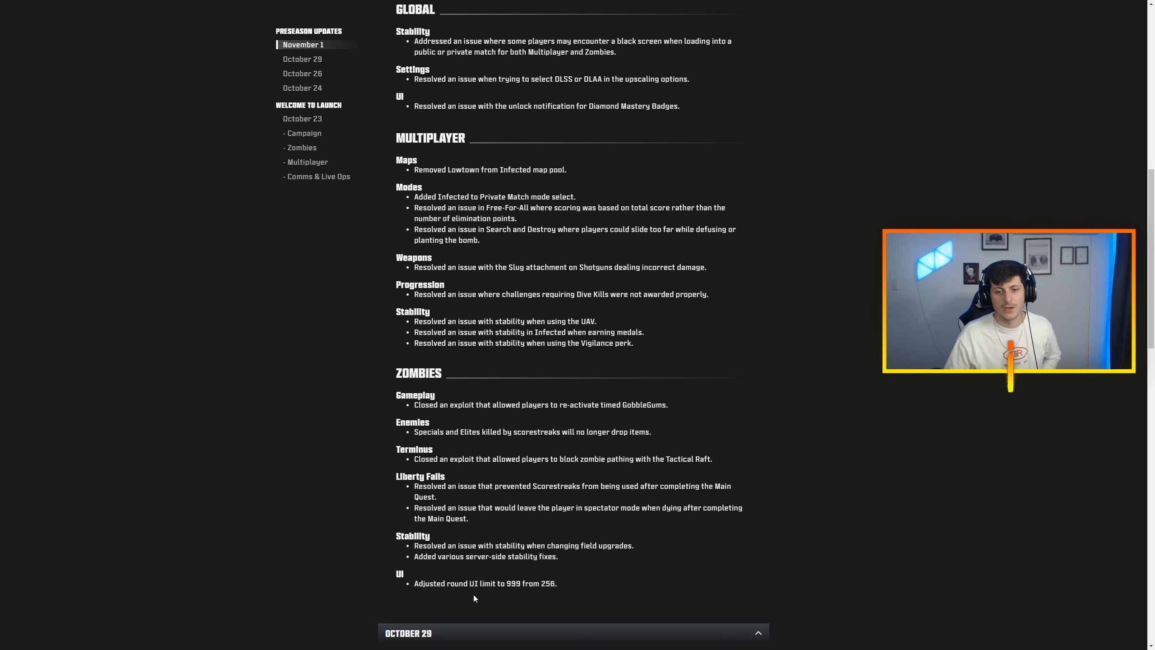
mouse_move(518, 591)
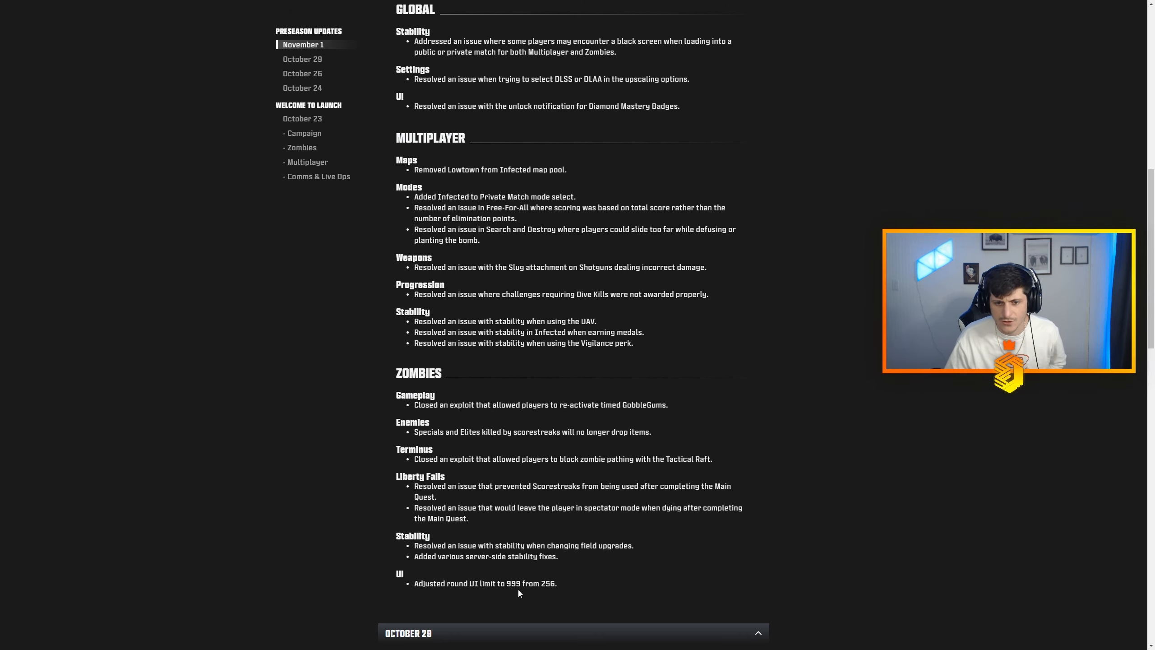
scroll("up", 3)
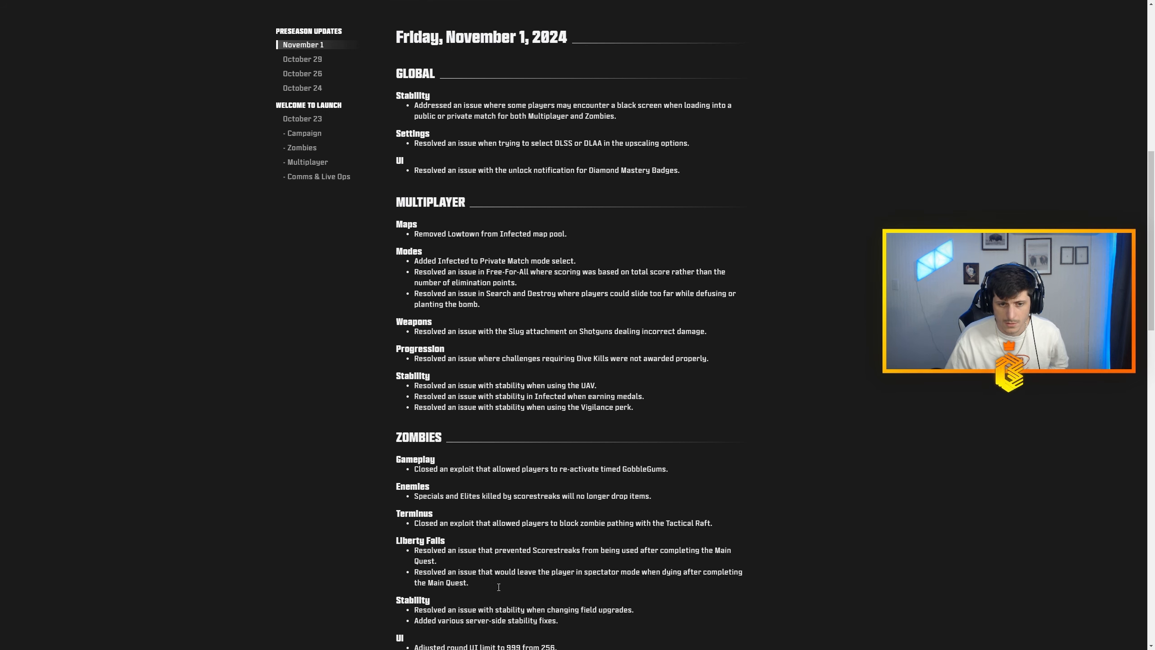
scroll("up", 3)
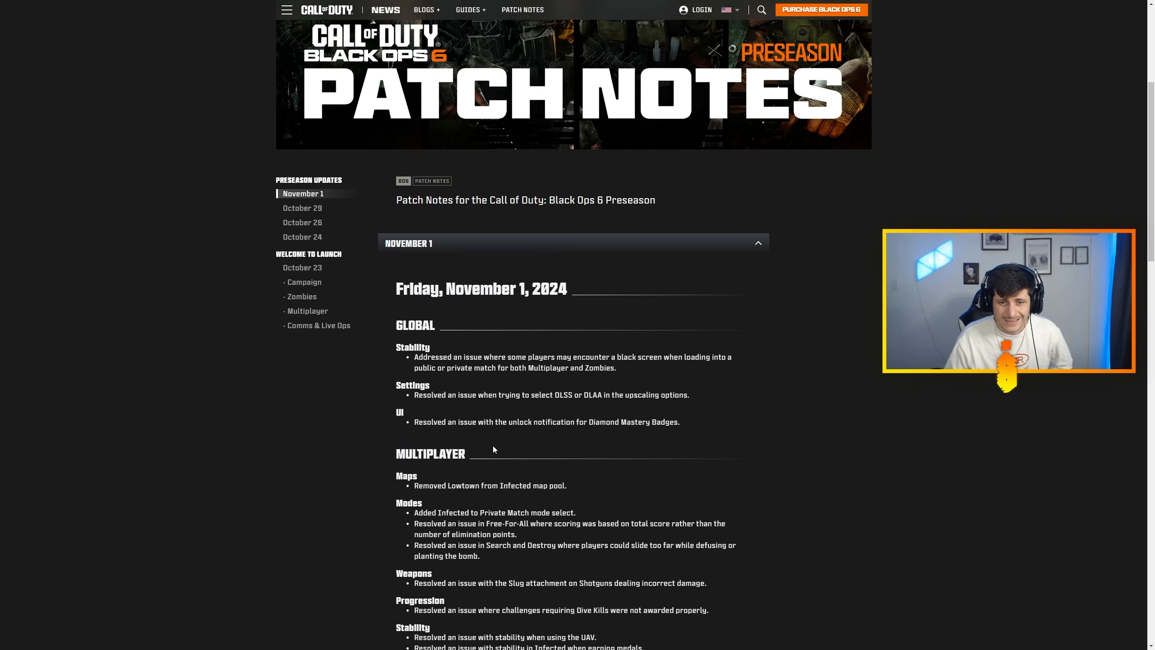
scroll("down", 3)
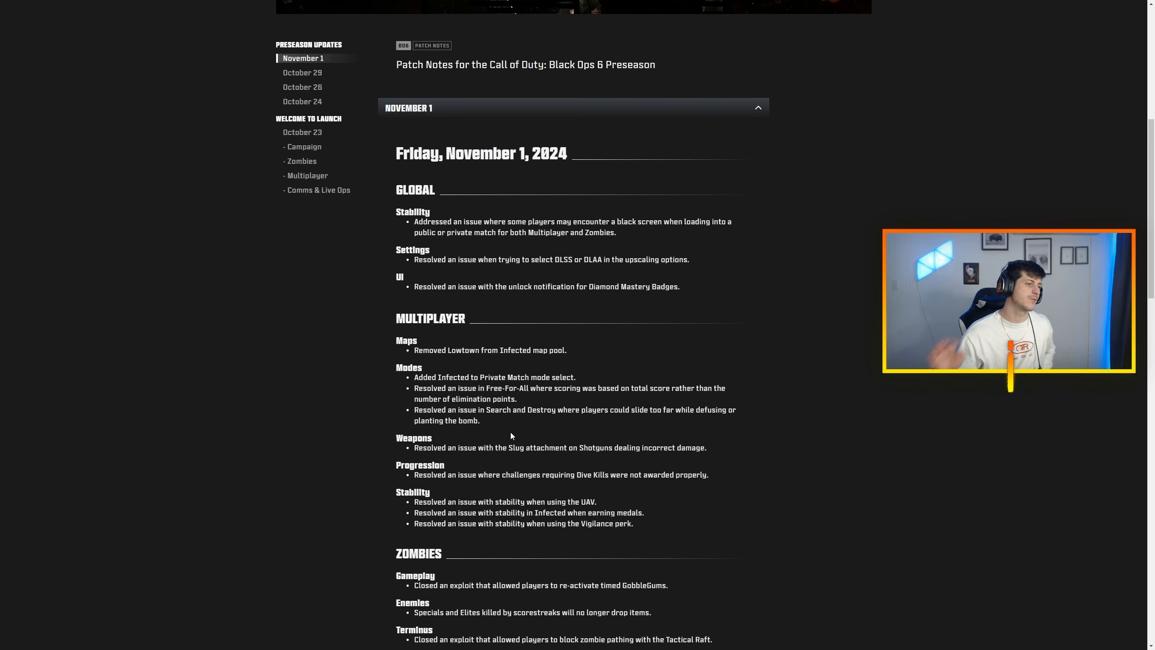